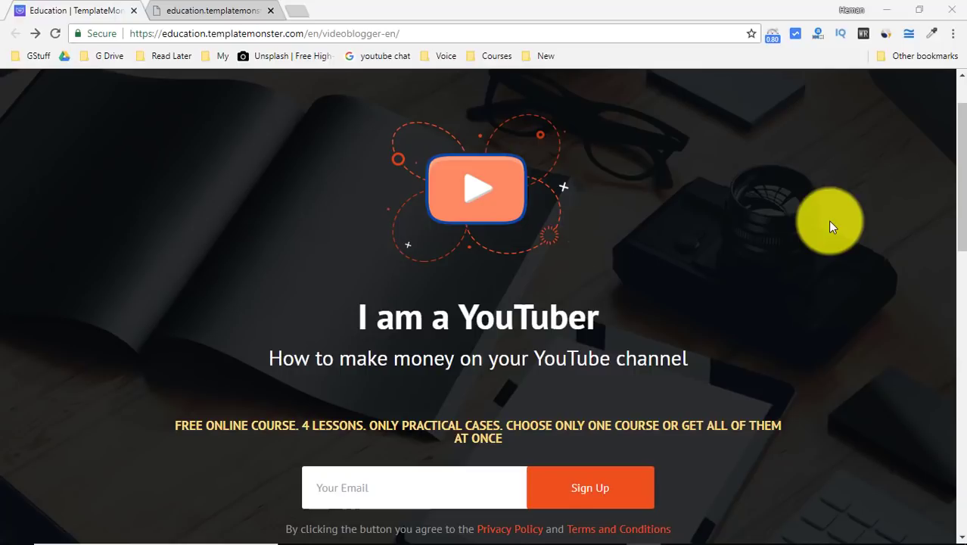
mouse_move(238, 56)
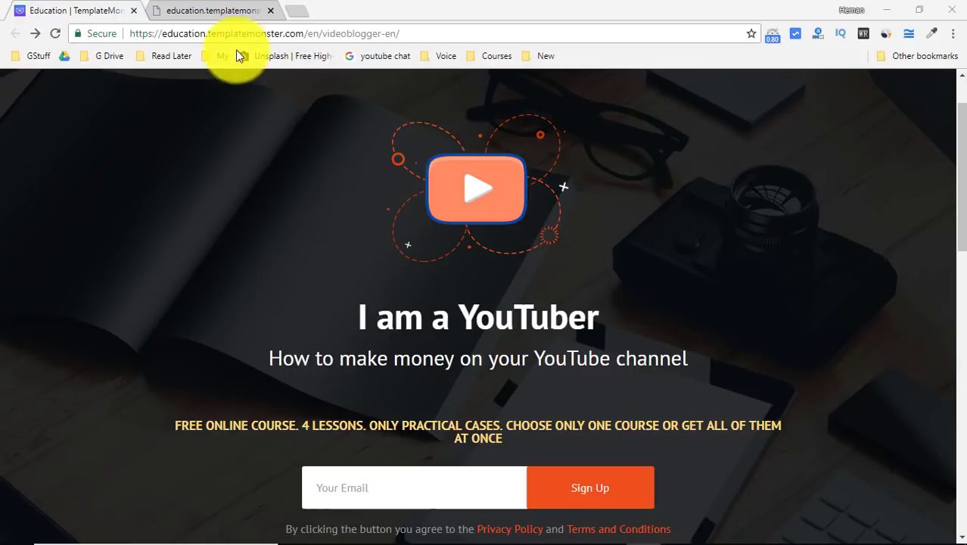
mouse_move(269, 96)
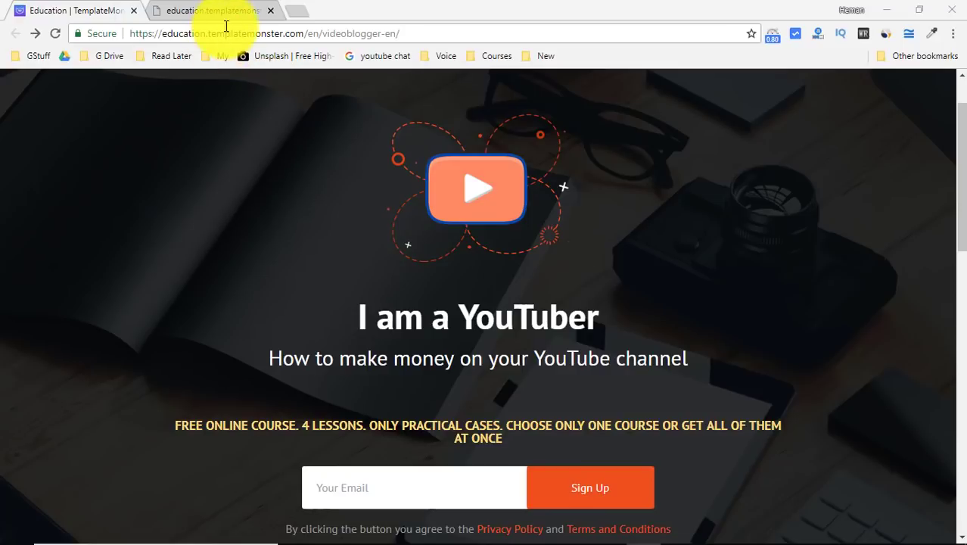
mouse_move(291, 176)
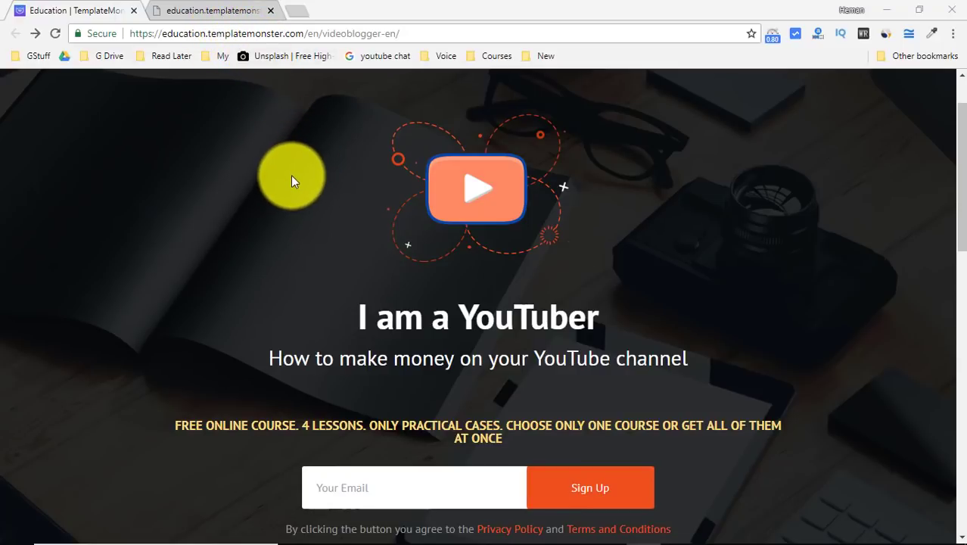
scroll(down, 3)
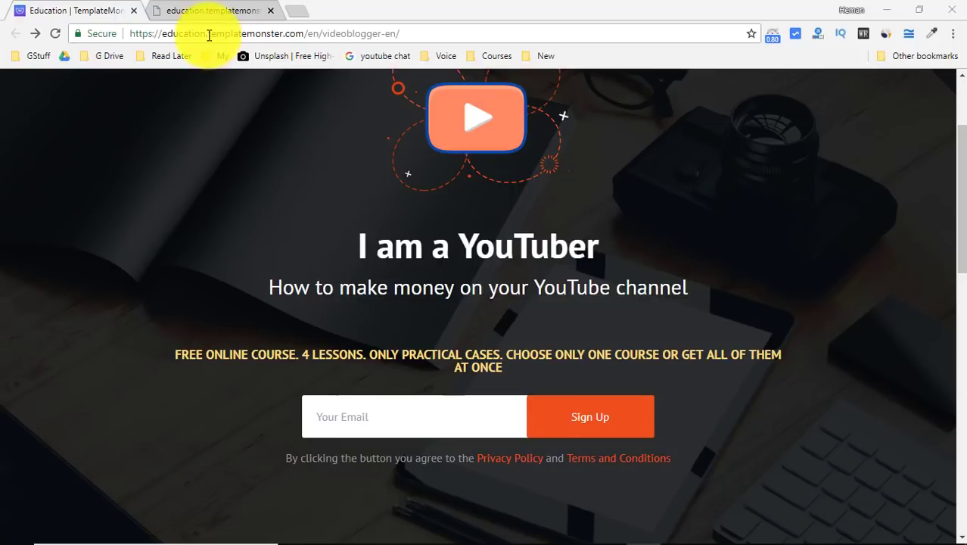
scroll(down, 3)
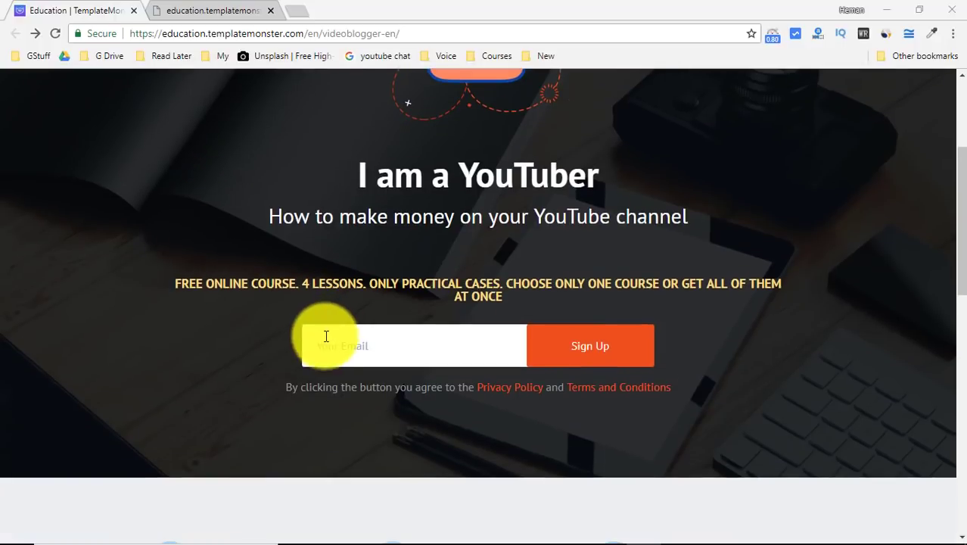
scroll(down, 3)
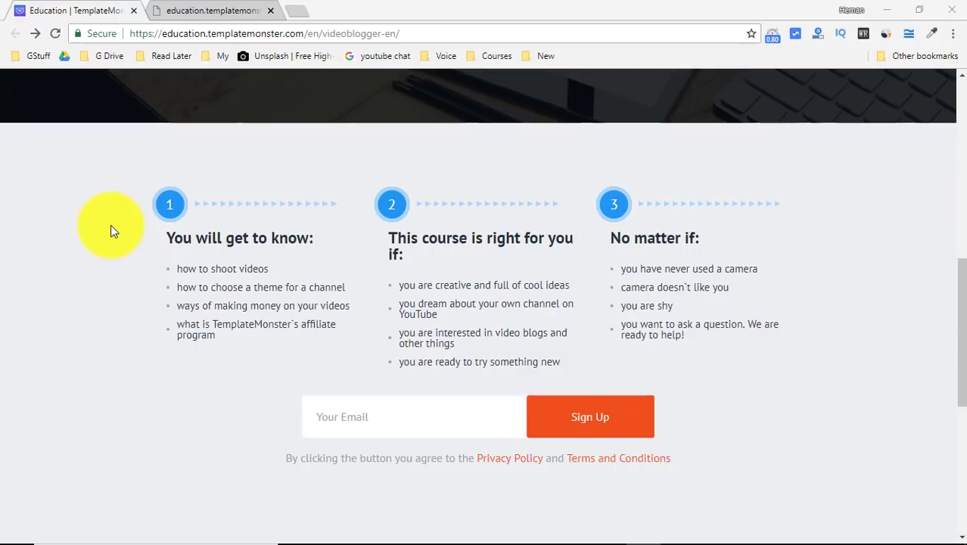
mouse_move(239, 273)
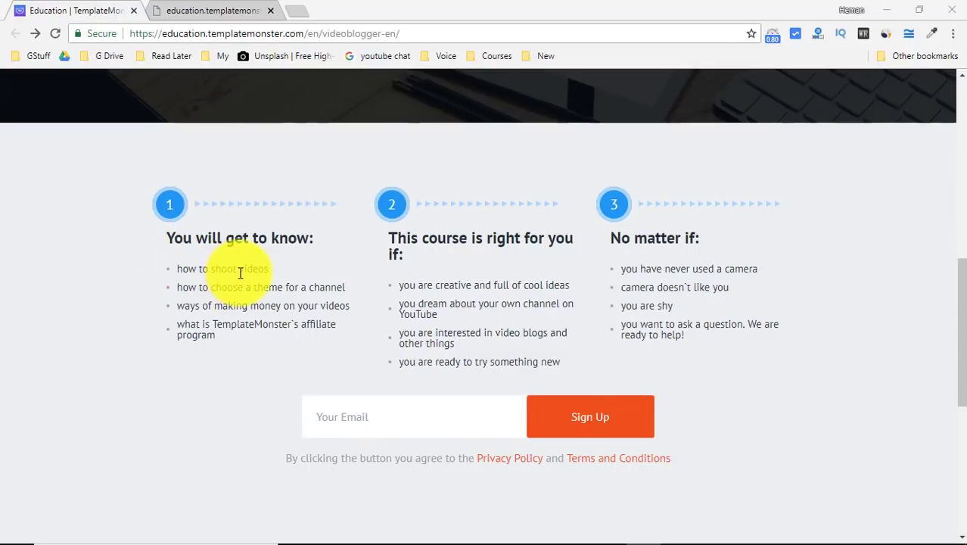
mouse_move(238, 293)
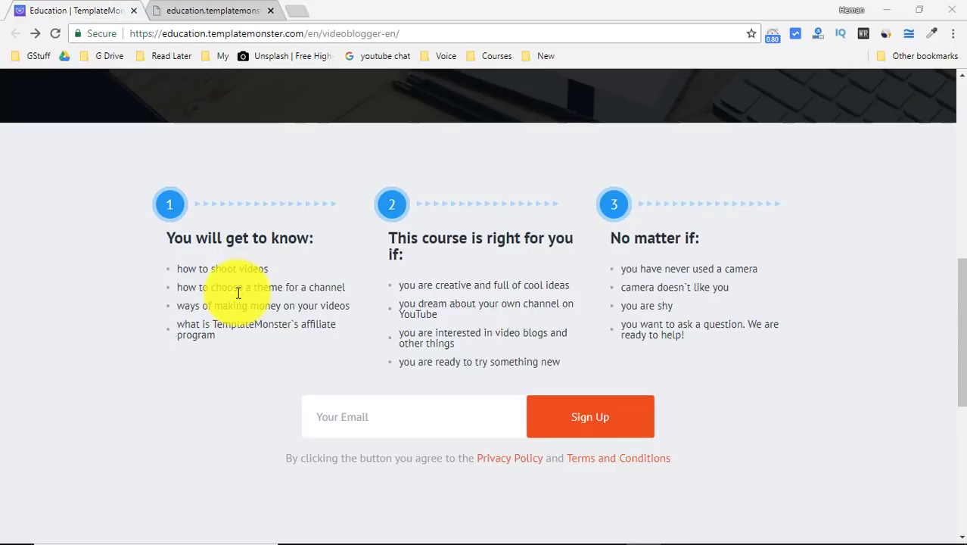
mouse_move(741, 292)
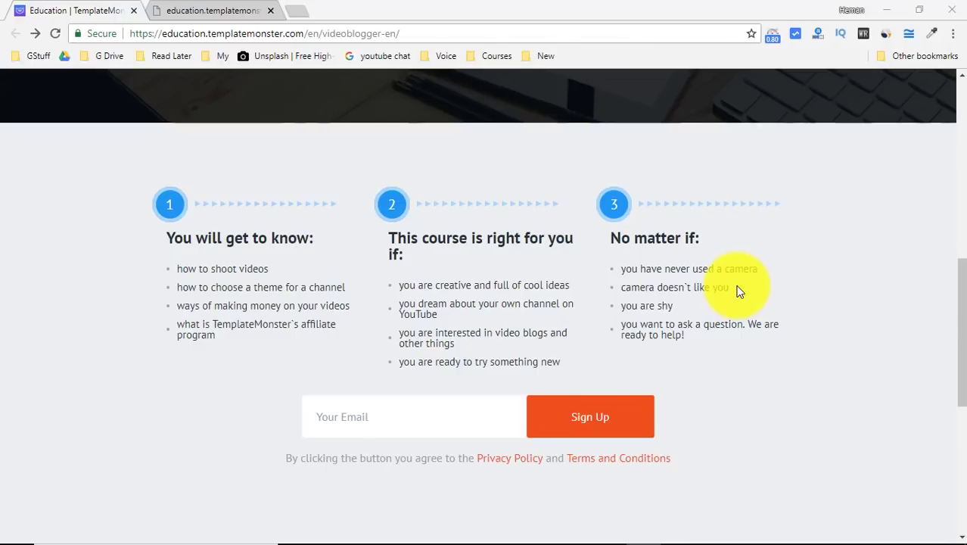
mouse_move(333, 417)
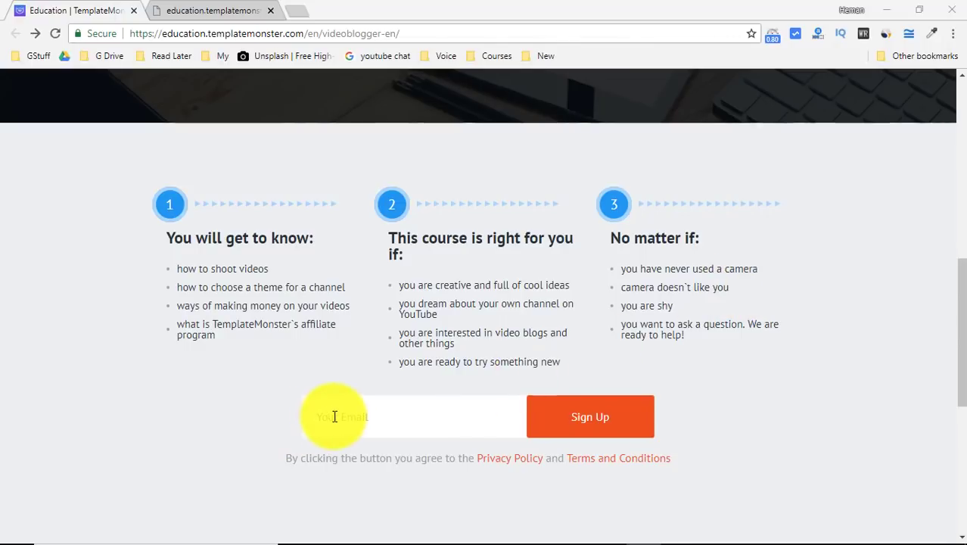
mouse_move(19, 7)
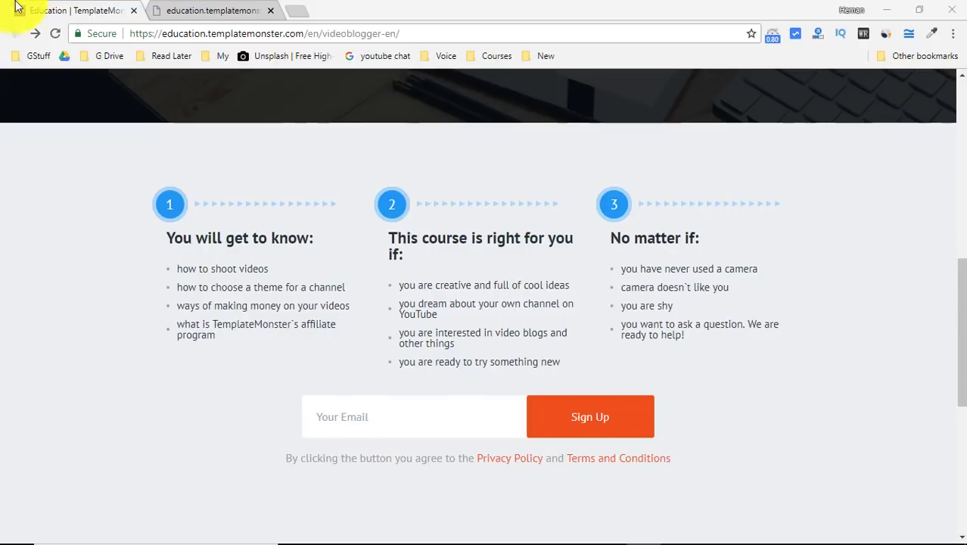
mouse_move(532, 427)
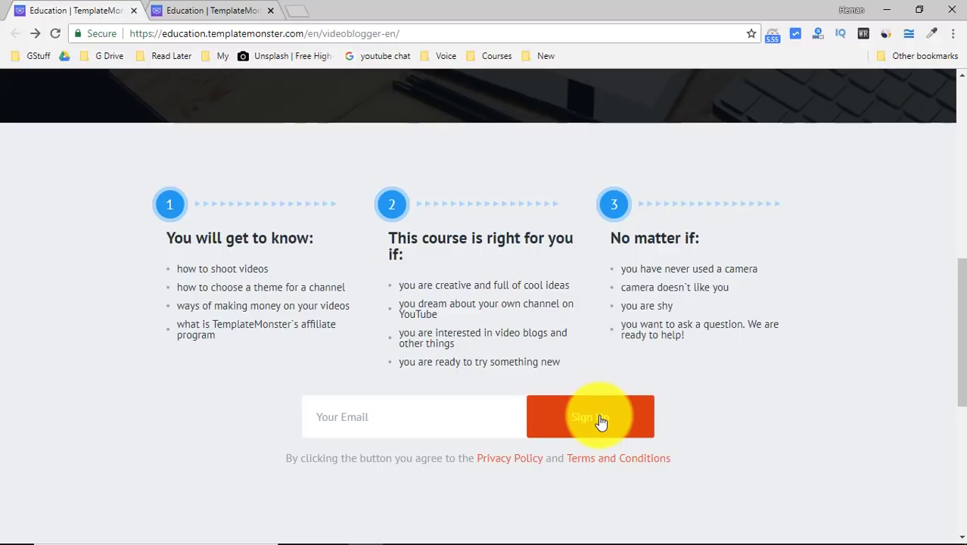
mouse_move(212, 10)
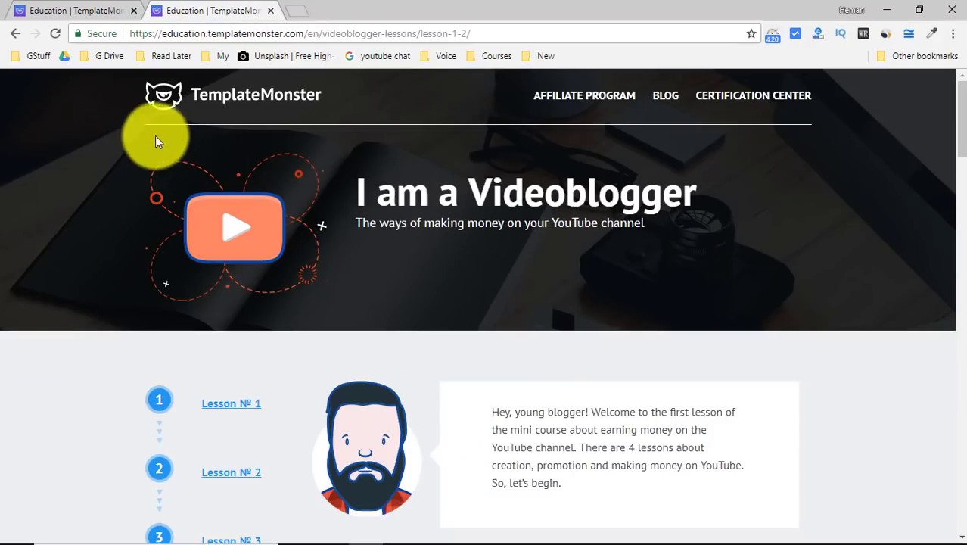
mouse_move(261, 286)
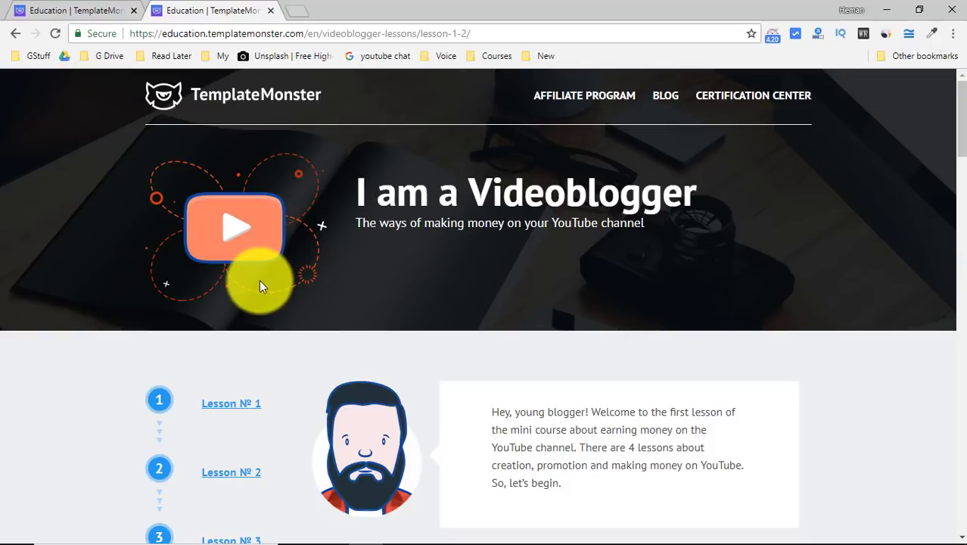
mouse_move(287, 273)
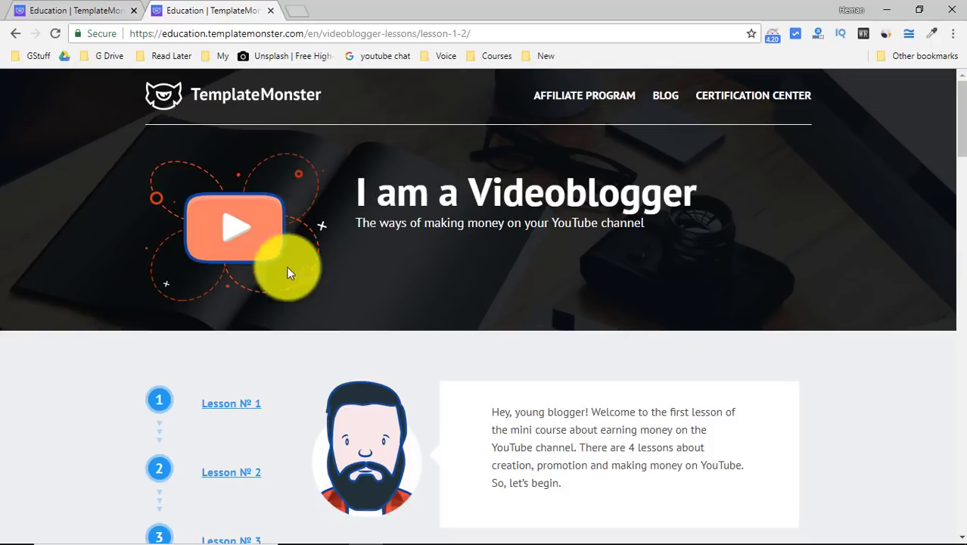
scroll(down, 3)
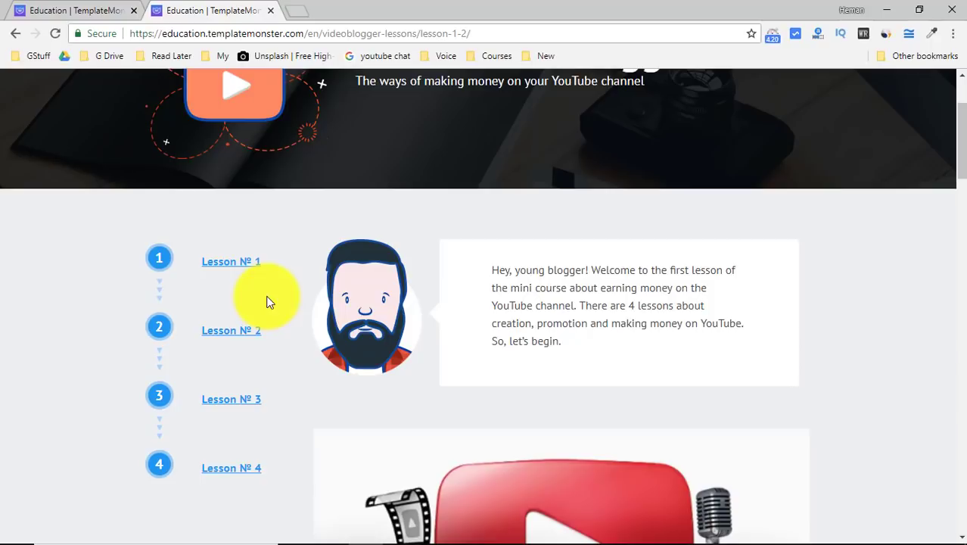
scroll(up, 3)
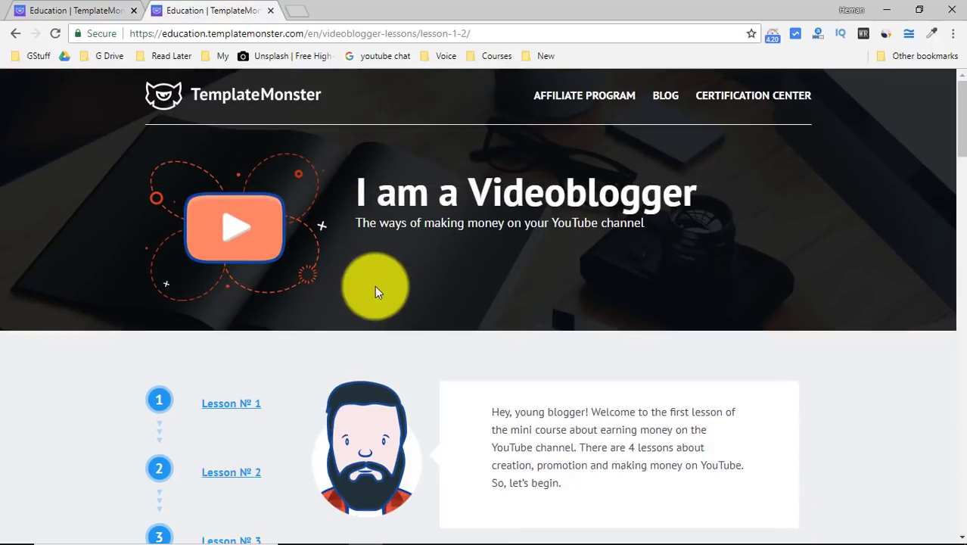